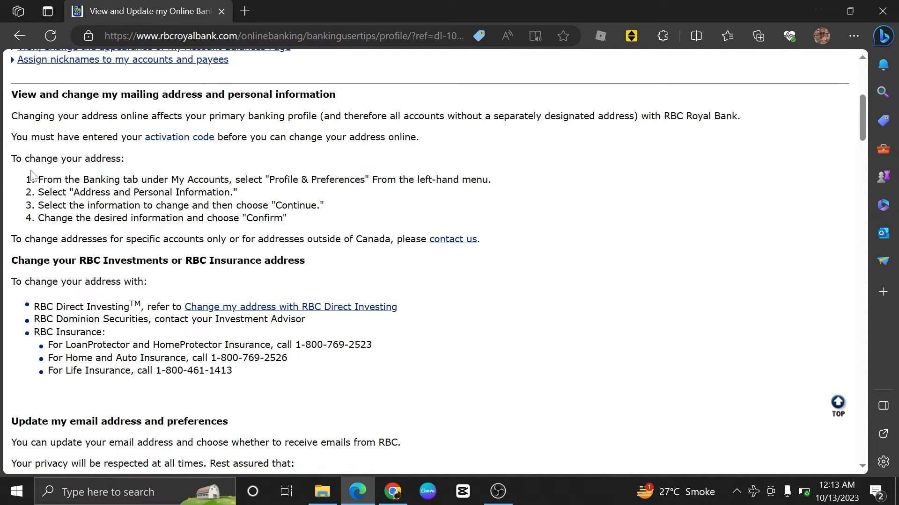
mouse_move(26, 188)
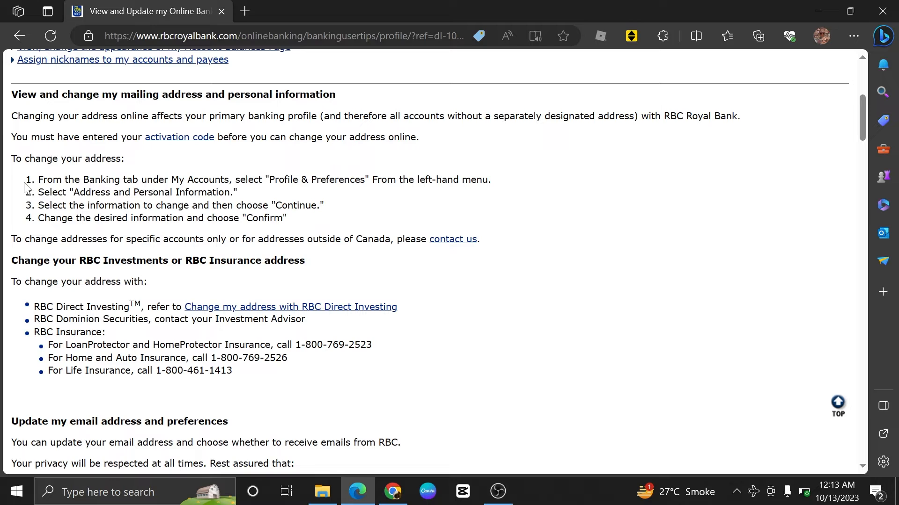
left_click_drag(39, 179, 219, 205)
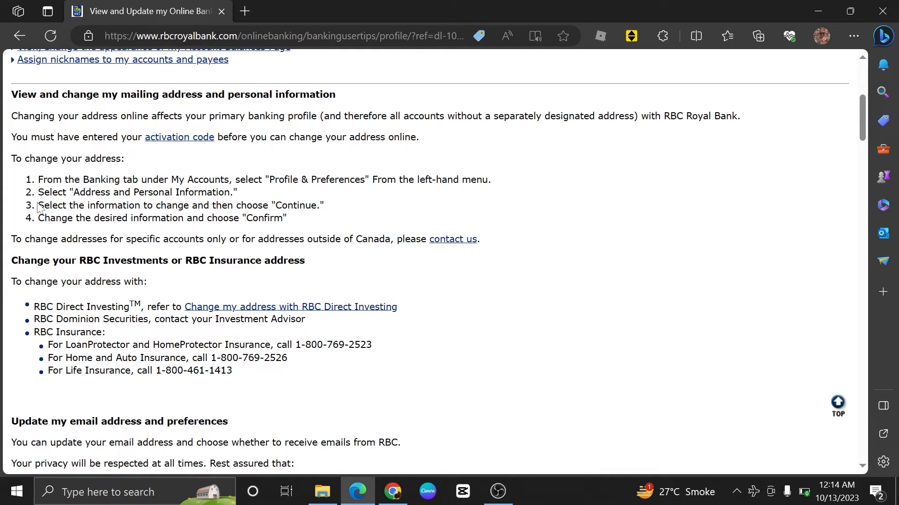
left_click_drag(39, 205, 324, 205)
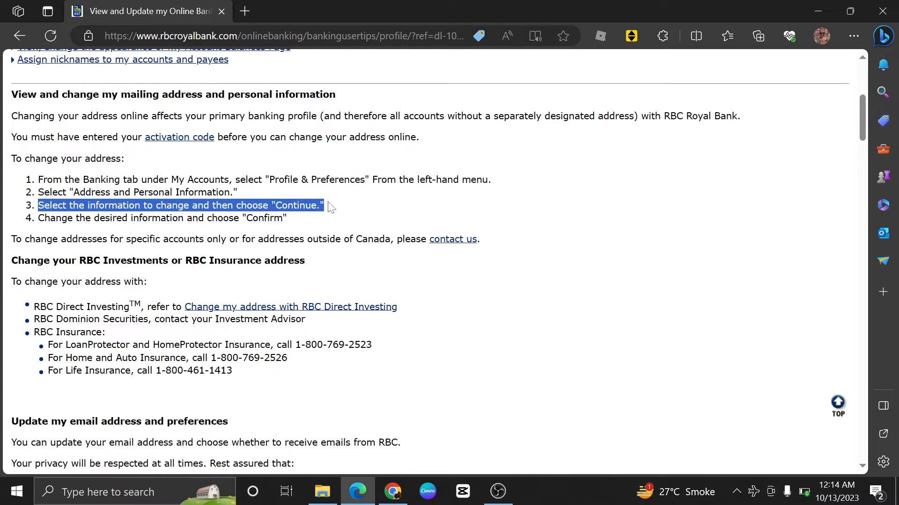
left_click_drag(324, 205, 287, 217)
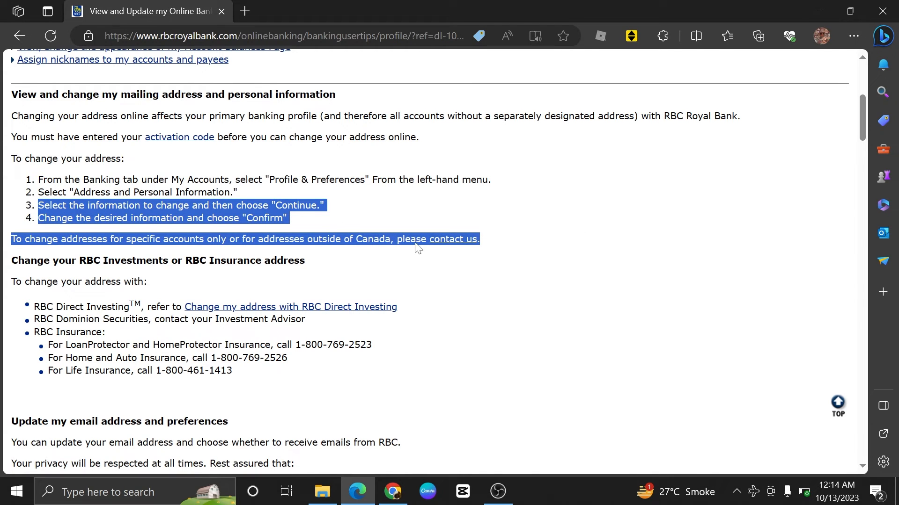
mouse_move(35, 253)
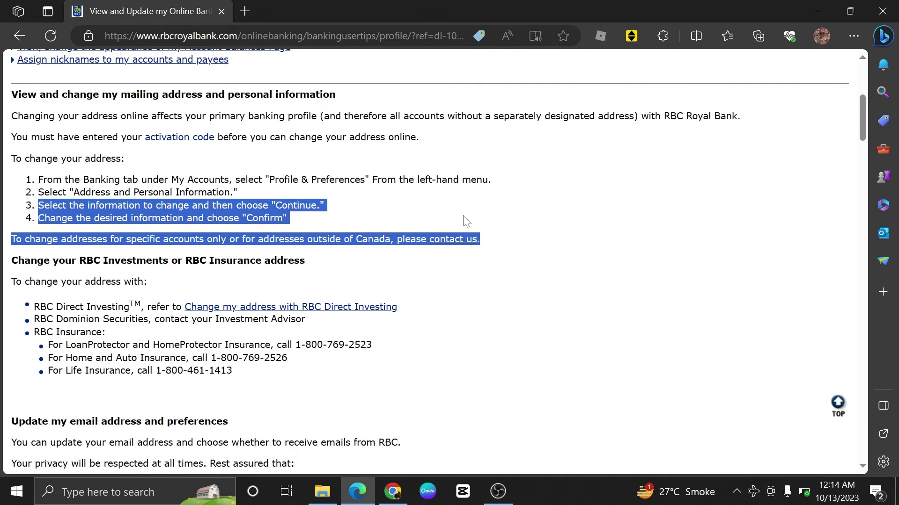
left_click(516, 272)
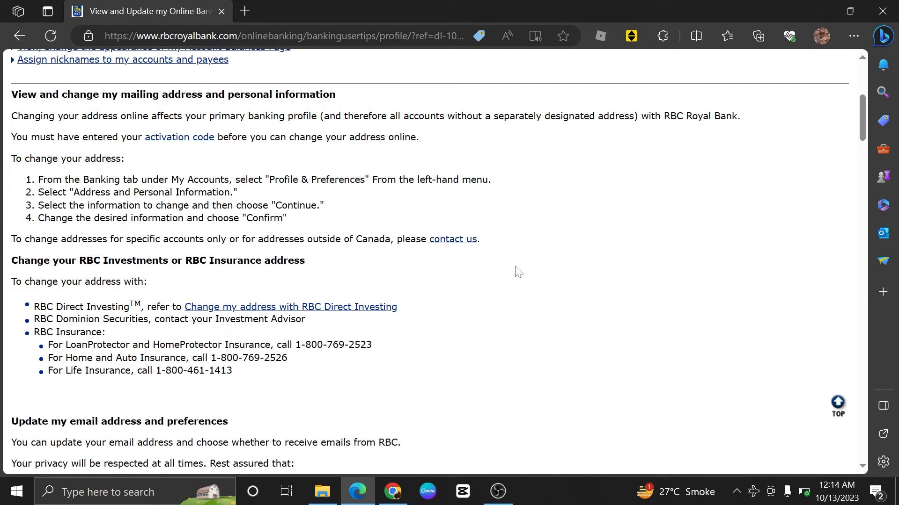